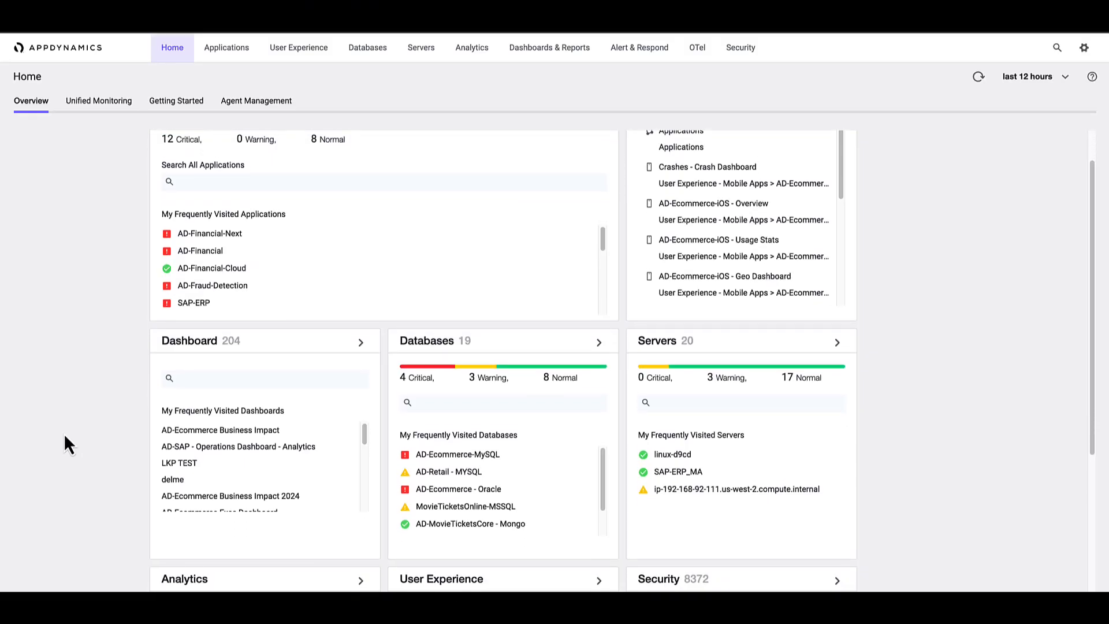
From Home's User Experience section, switch to Mobile Apps and open the AD-Ecommerce-iOS dashboard
{"action": "scroll", "scroll_direction": "down", "scroll_amount": 3}
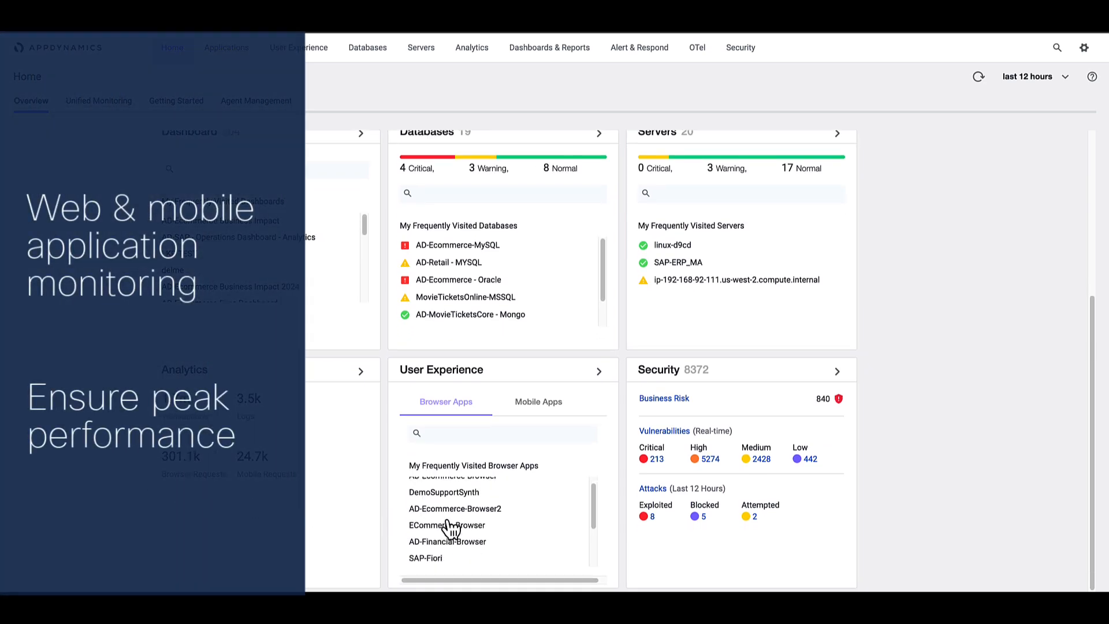
{"action": "scroll", "scroll_direction": "down", "scroll_amount": 3}
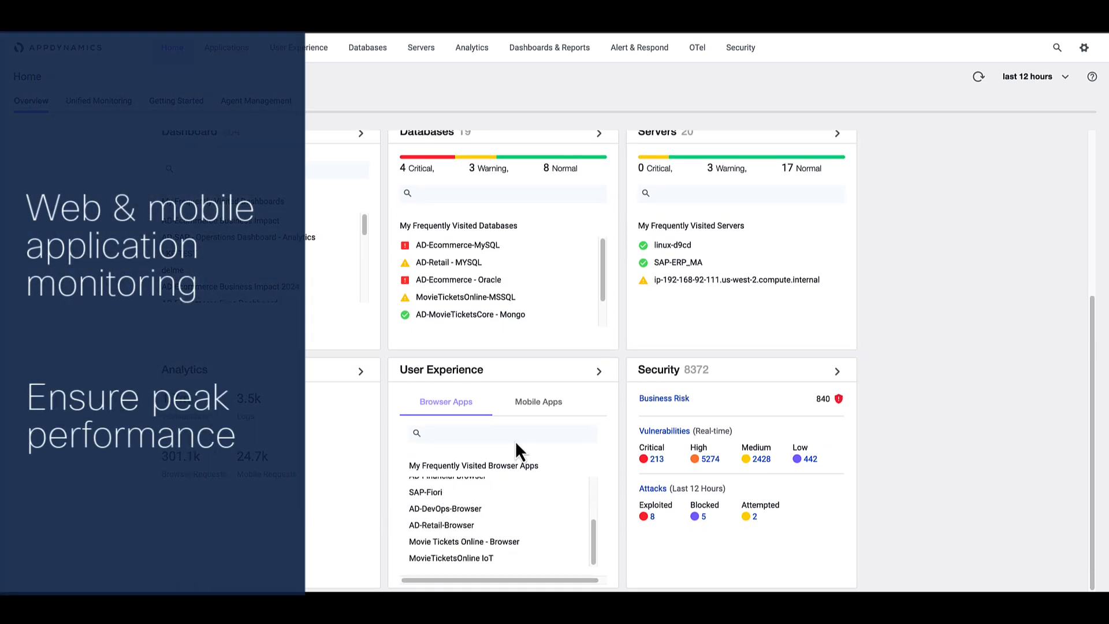
{"action": "left_click", "coordinate": [537, 401]}
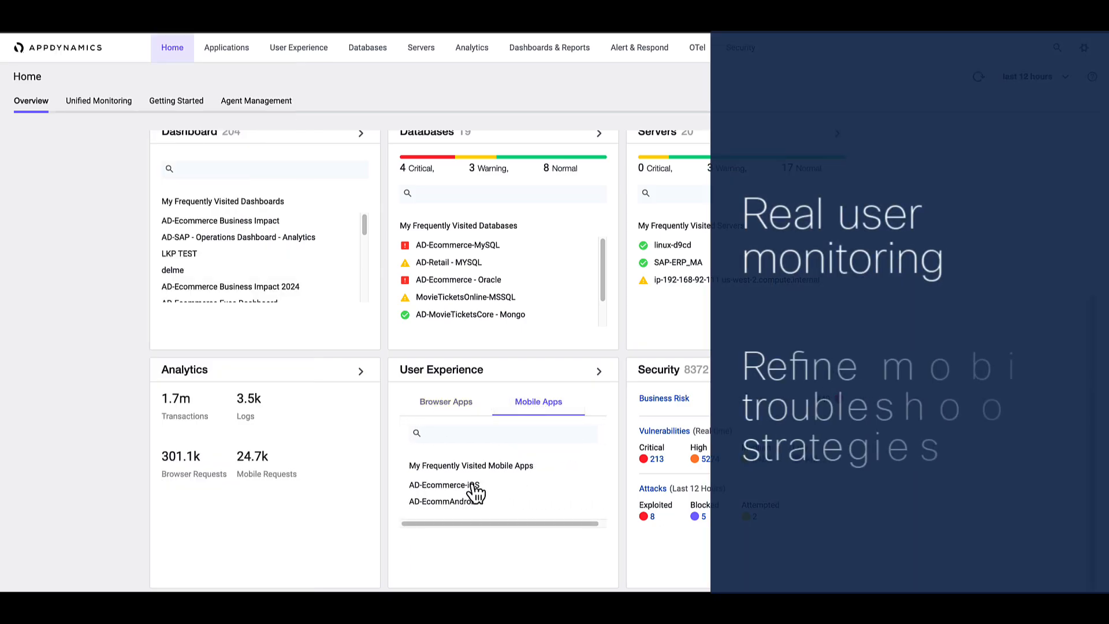
{"action": "left_click", "coordinate": [444, 484]}
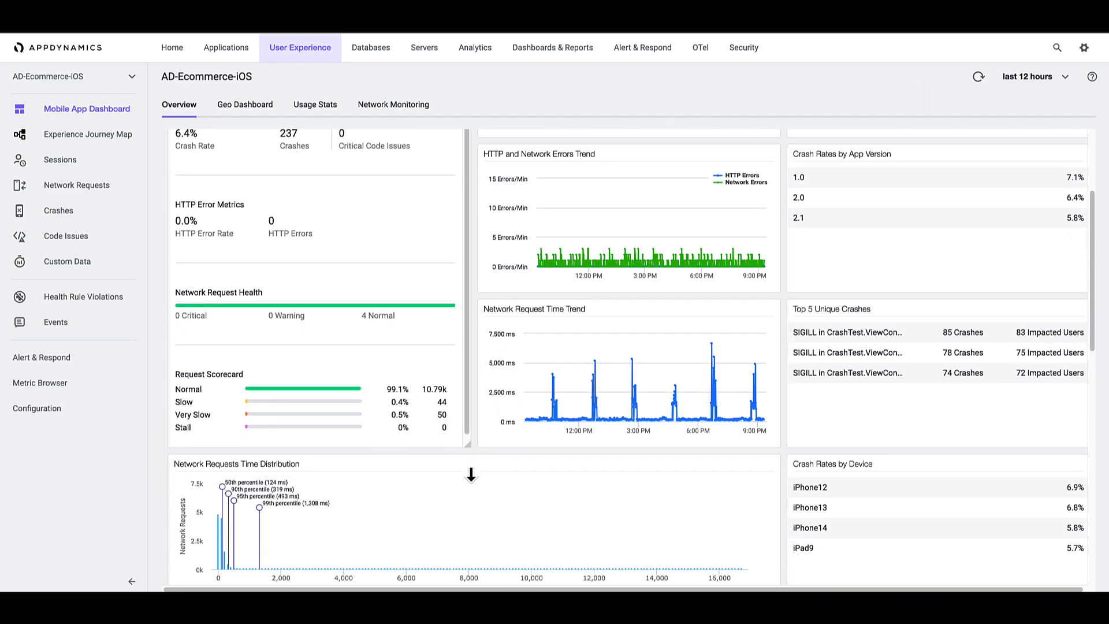
{"action": "scroll", "scroll_direction": "down", "scroll_amount": 3}
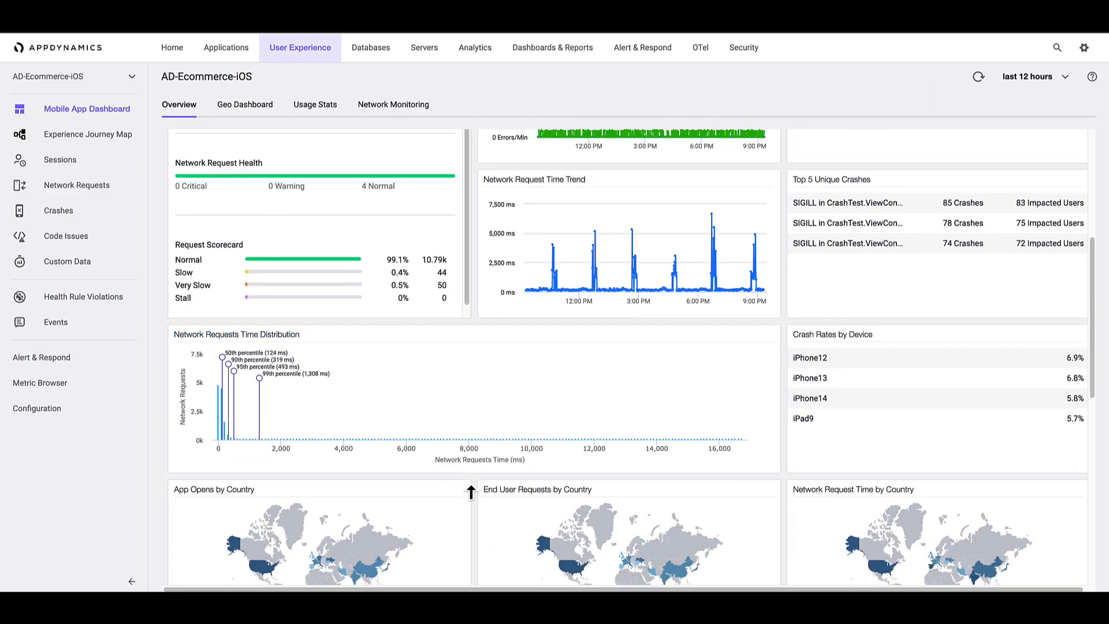
{"action": "scroll", "scroll_direction": "down", "scroll_amount": 3}
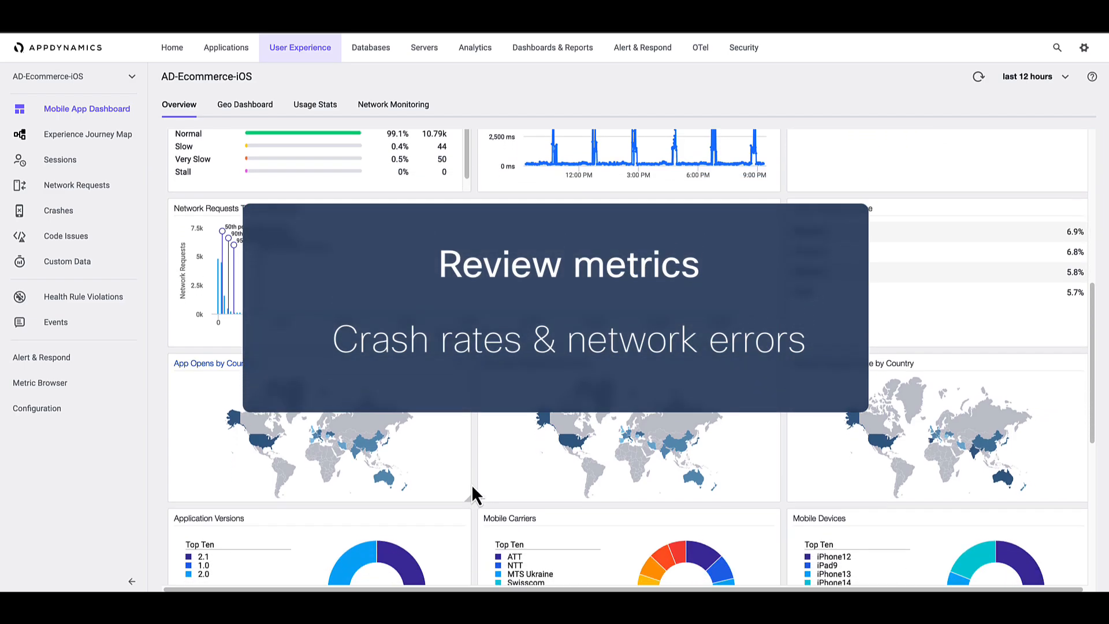
{"action": "scroll", "scroll_direction": "down", "scroll_amount": 3}
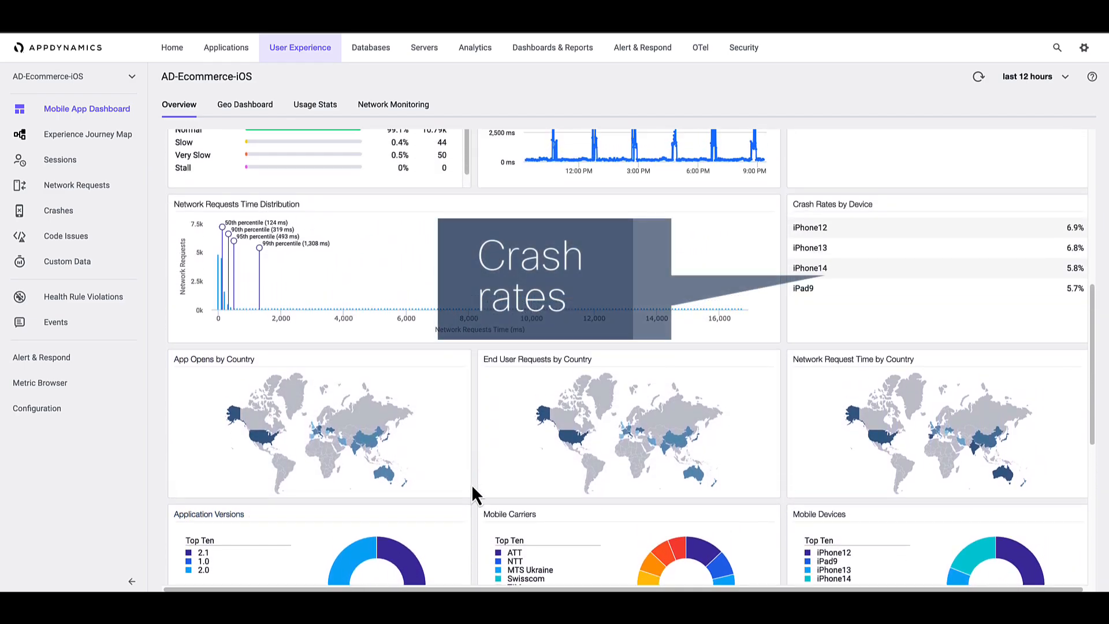
{"action": "scroll", "scroll_direction": "up", "scroll_amount": 3}
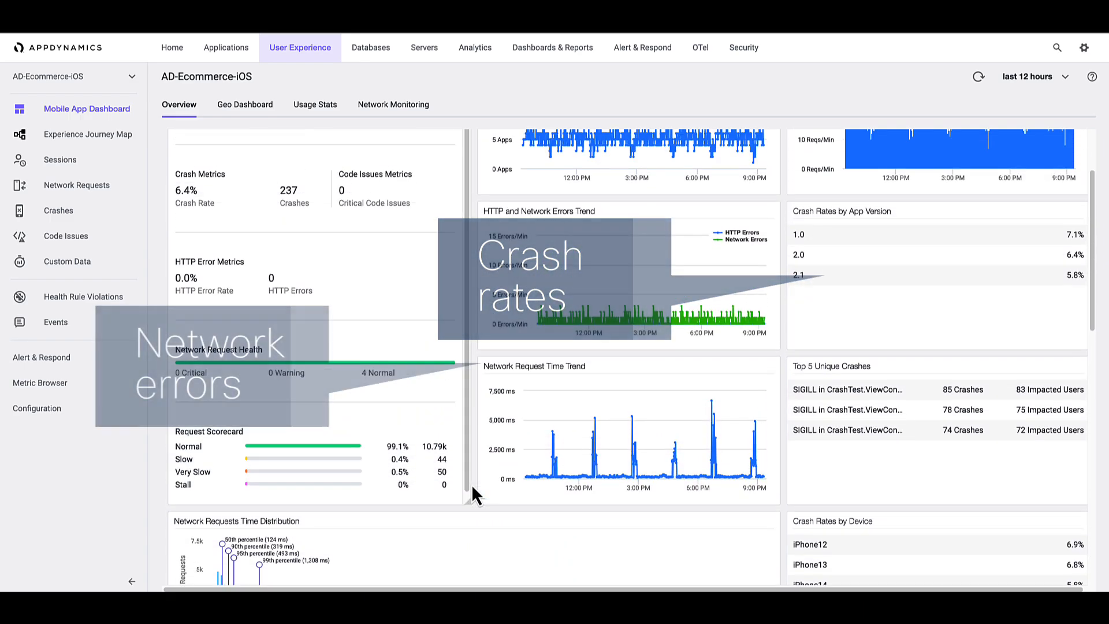
{"action": "scroll", "scroll_direction": "up", "scroll_amount": 3}
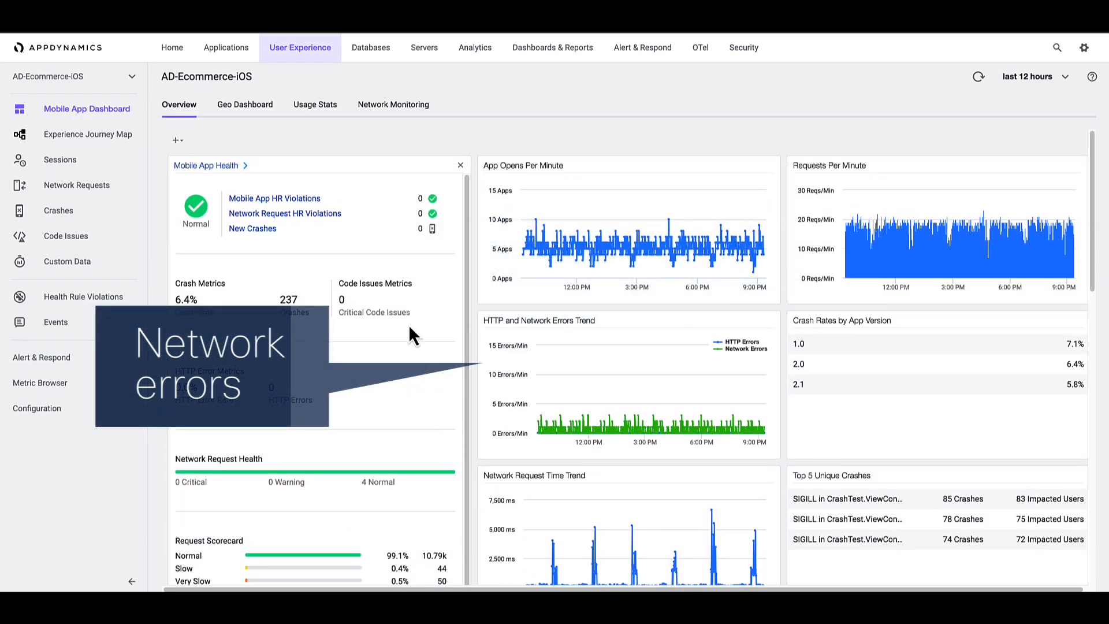
{"action": "left_click", "coordinate": [314, 104]}
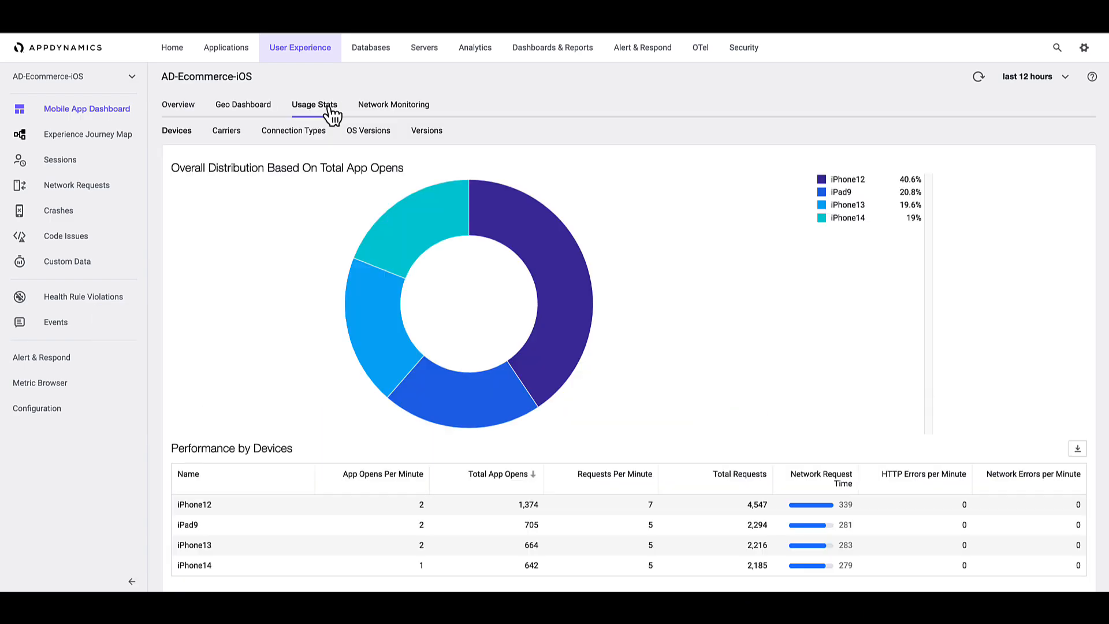
{"action": "mouse_move", "coordinate": [243, 105]}
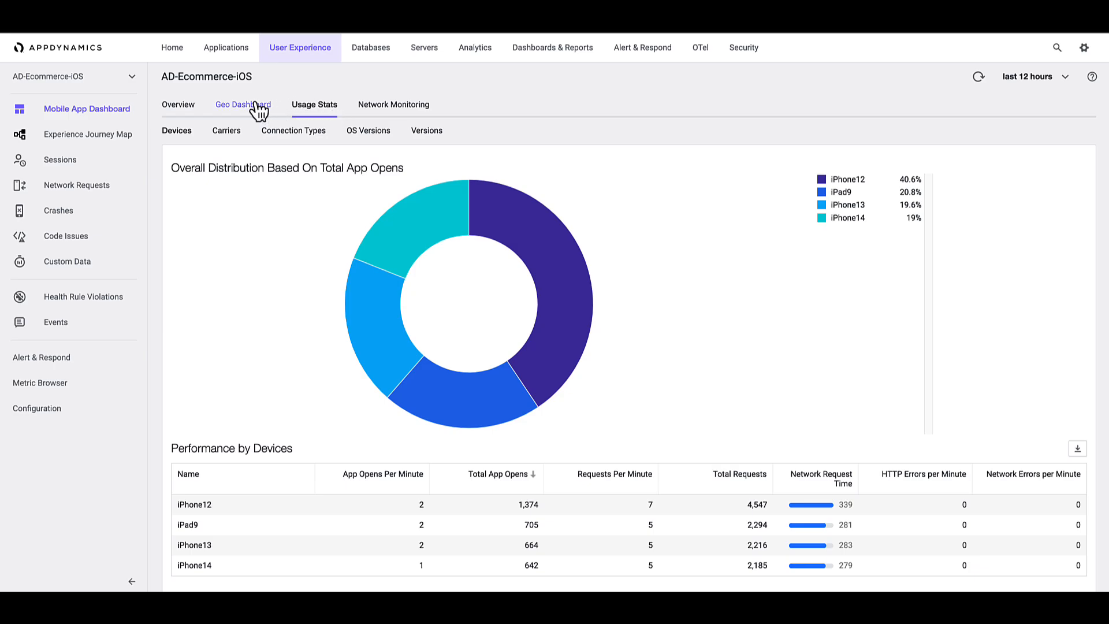
{"action": "left_click", "coordinate": [244, 105]}
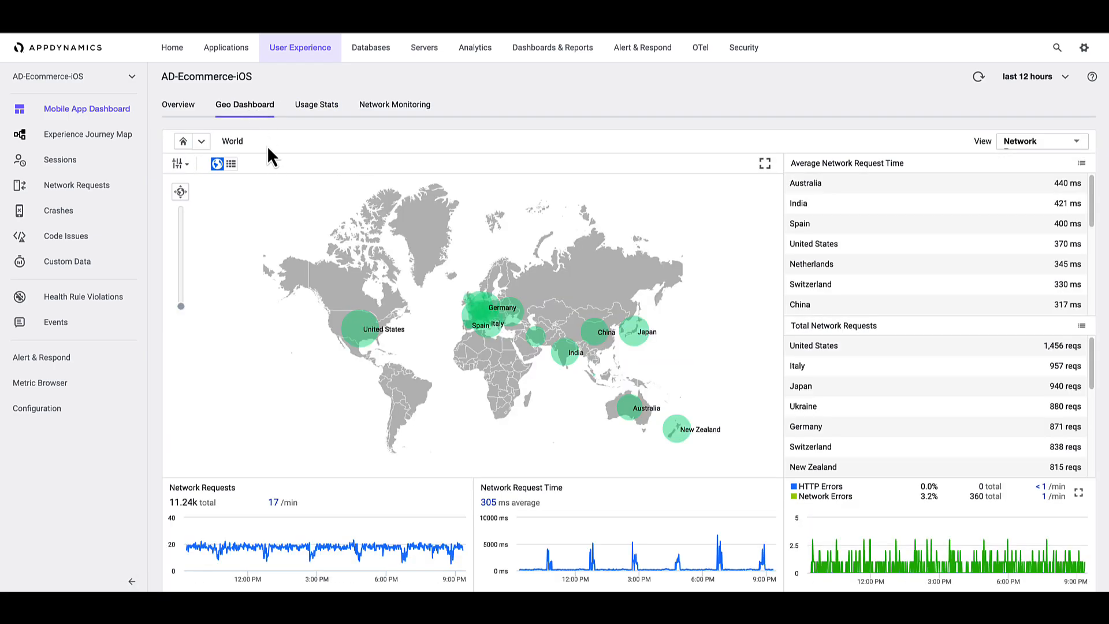
{"action": "left_click", "coordinate": [362, 329]}
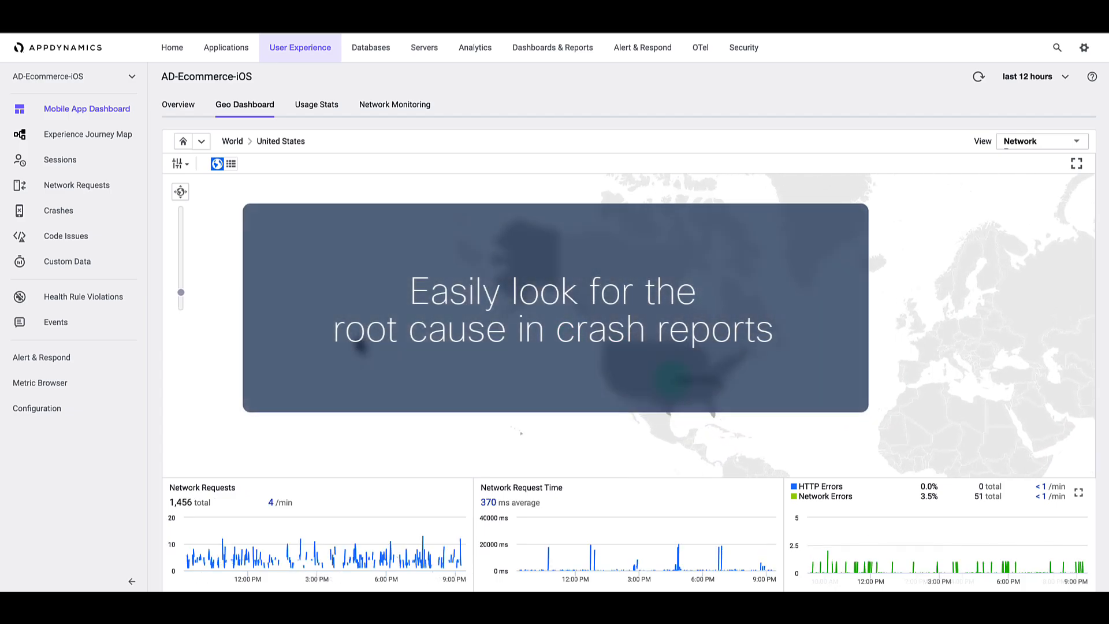
{"action": "left_click", "coordinate": [178, 104]}
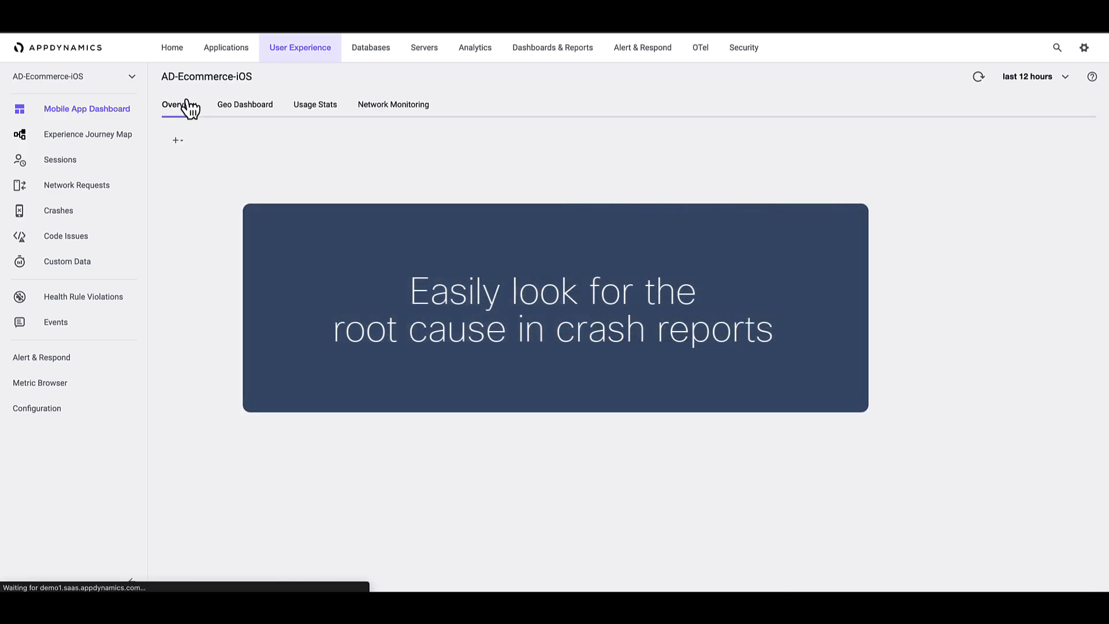
{"action": "left_click", "coordinate": [178, 104]}
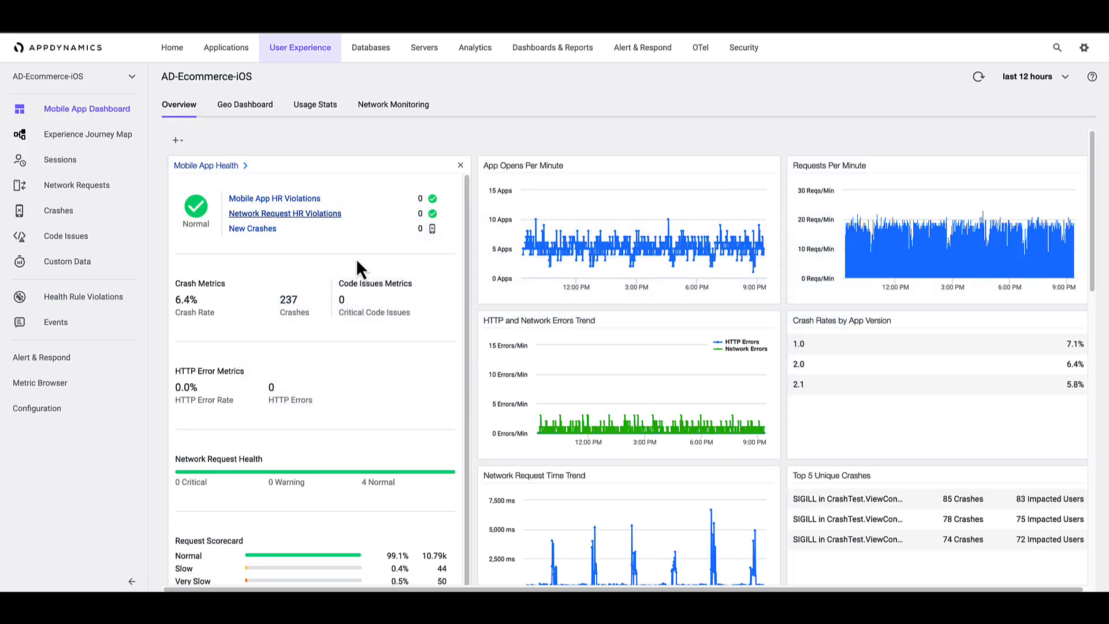
Go to Crashes and open the version 2.0 SIGILL crash group (78 crashes, 75 users)
{"action": "left_click", "coordinate": [57, 211]}
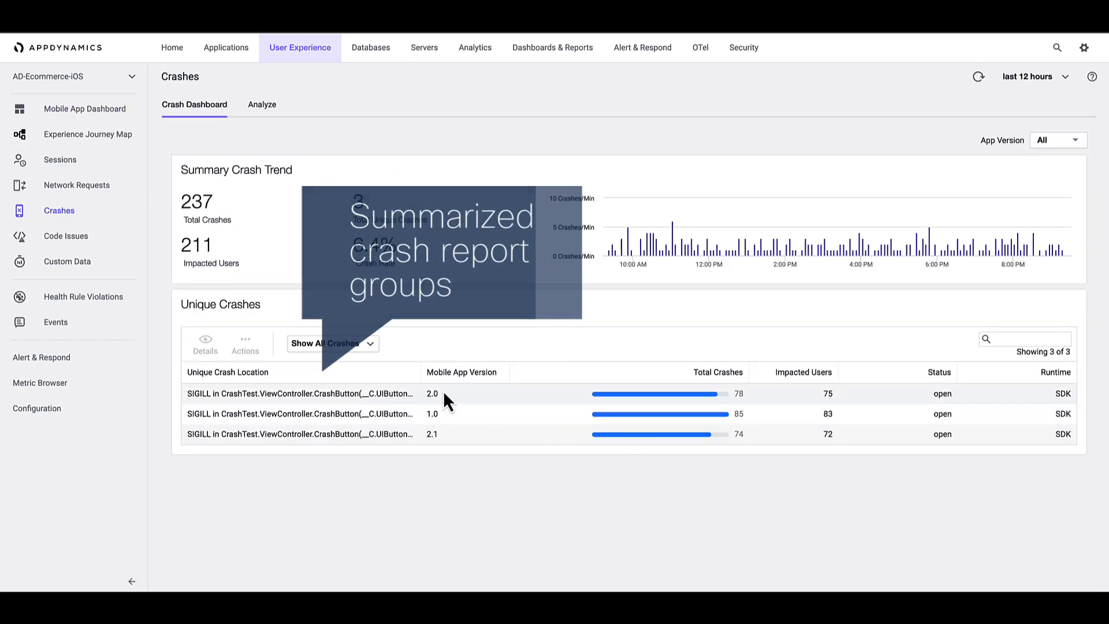
{"action": "left_click", "coordinate": [296, 393]}
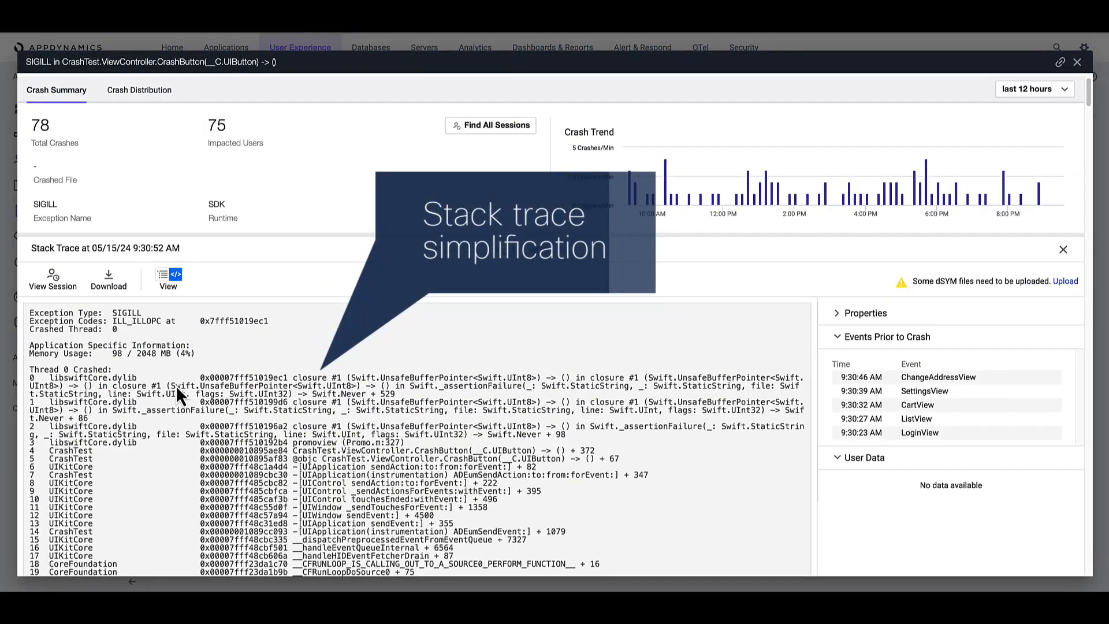
Show the simplified thread stack trace, review Crash Distribution, and open a session with this crash
{"action": "left_click", "coordinate": [162, 275]}
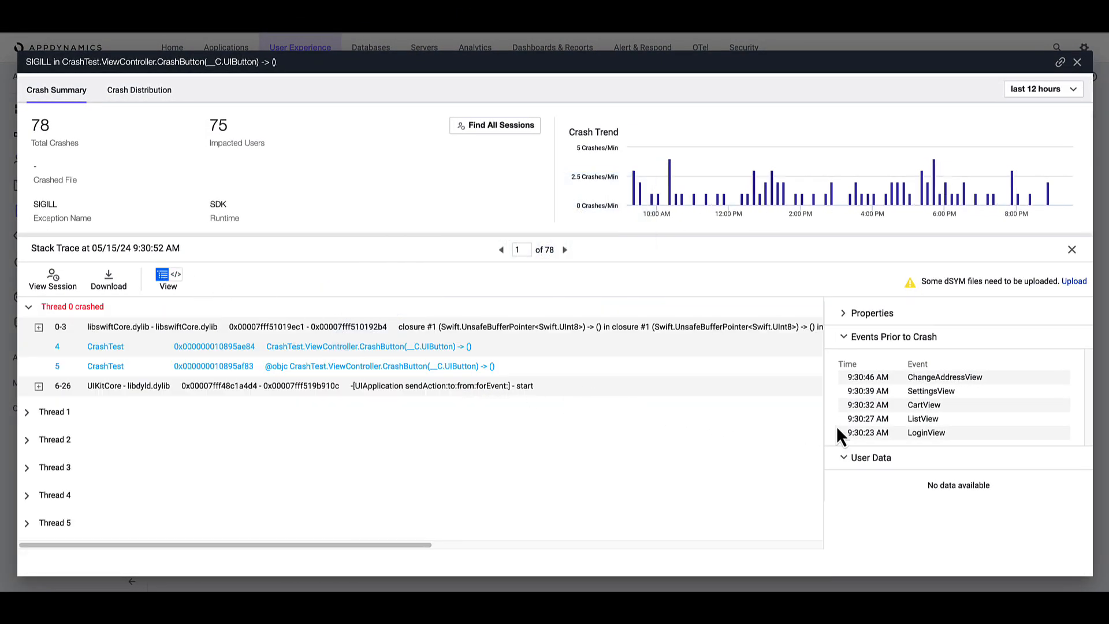
{"action": "mouse_move", "coordinate": [553, 314]}
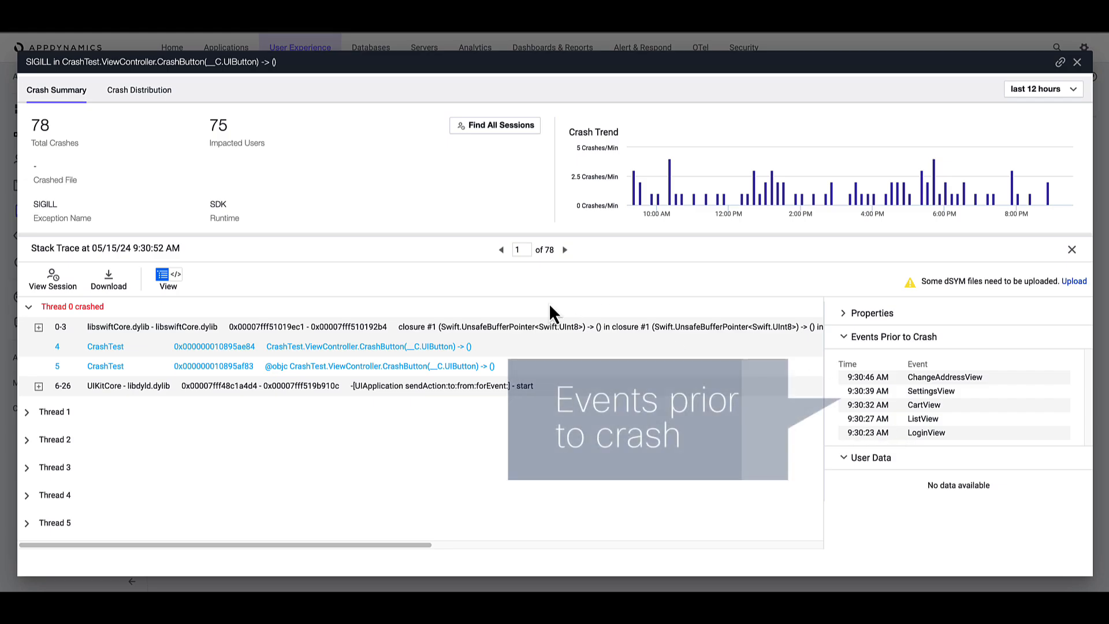
{"action": "left_click", "coordinate": [139, 90]}
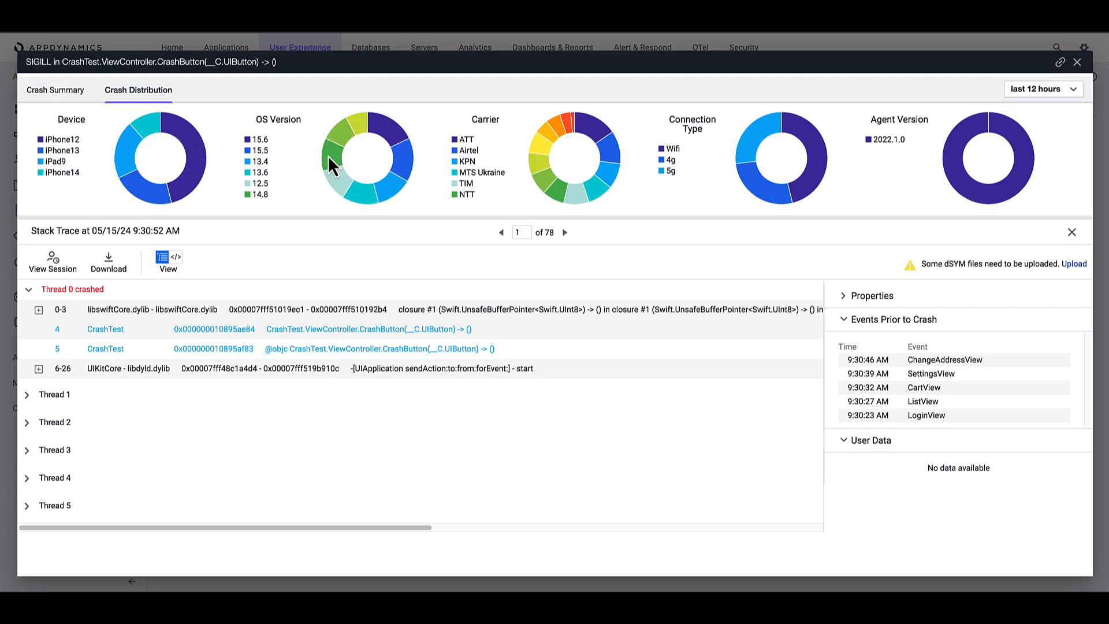
{"action": "left_click", "coordinate": [52, 262]}
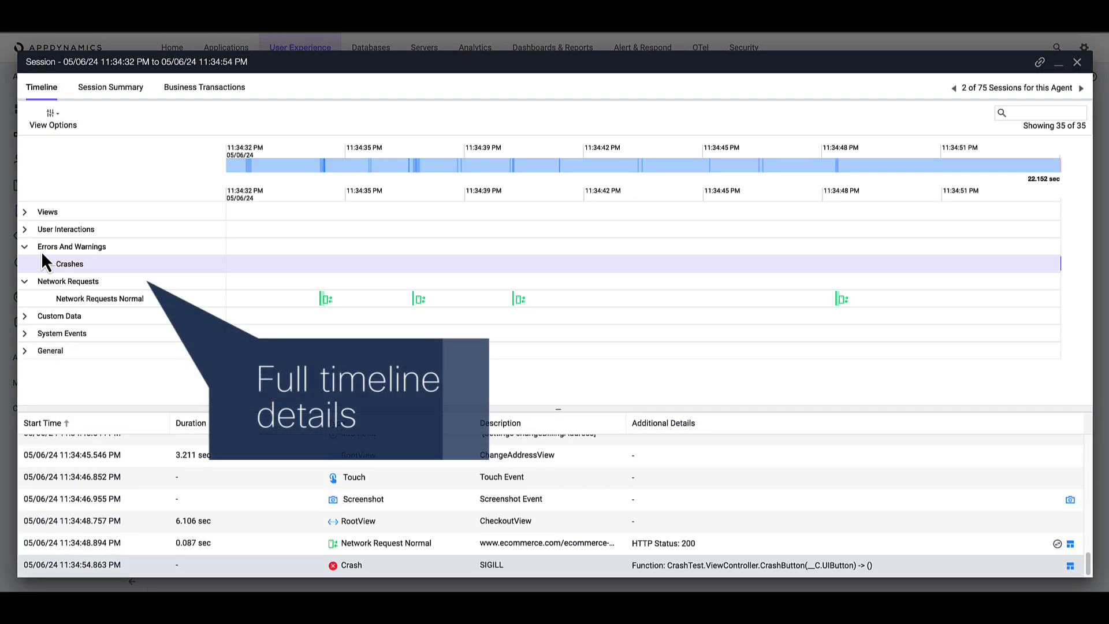
Expand Views and User Interactions on the session timeline and open the 11:34:54 PM crash details
{"action": "left_click", "coordinate": [24, 212]}
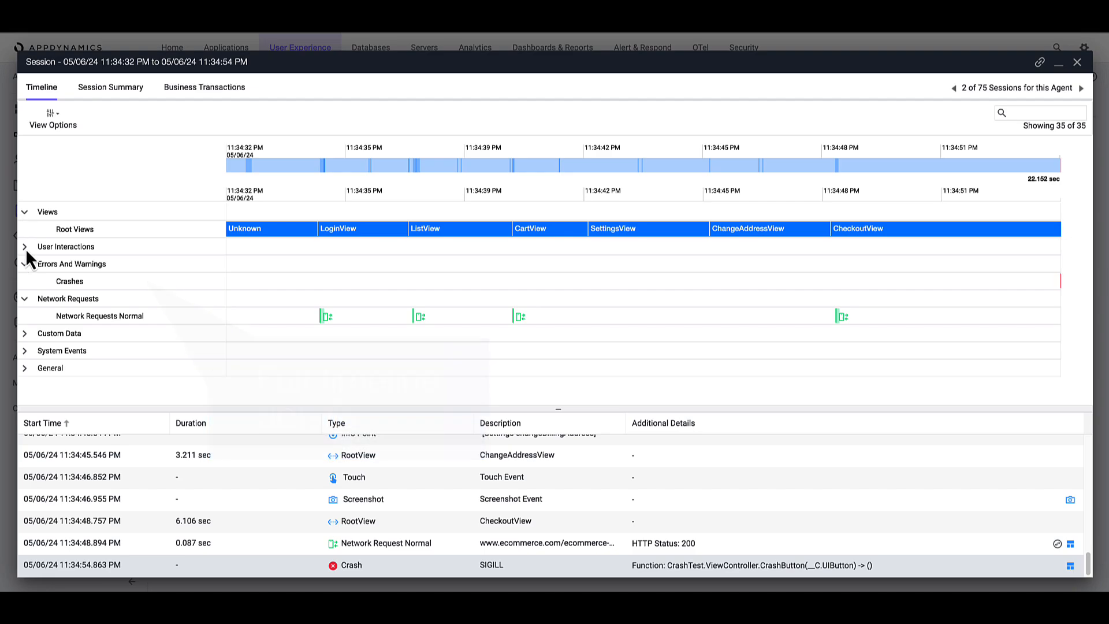
{"action": "left_click", "coordinate": [24, 246]}
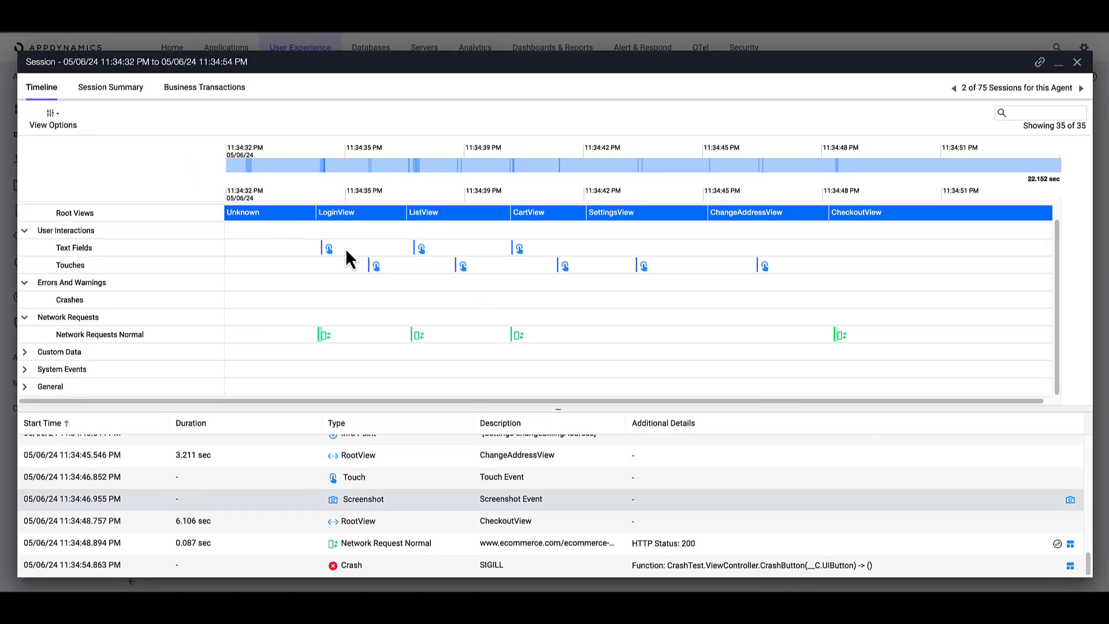
{"action": "mouse_move", "coordinate": [1072, 568]}
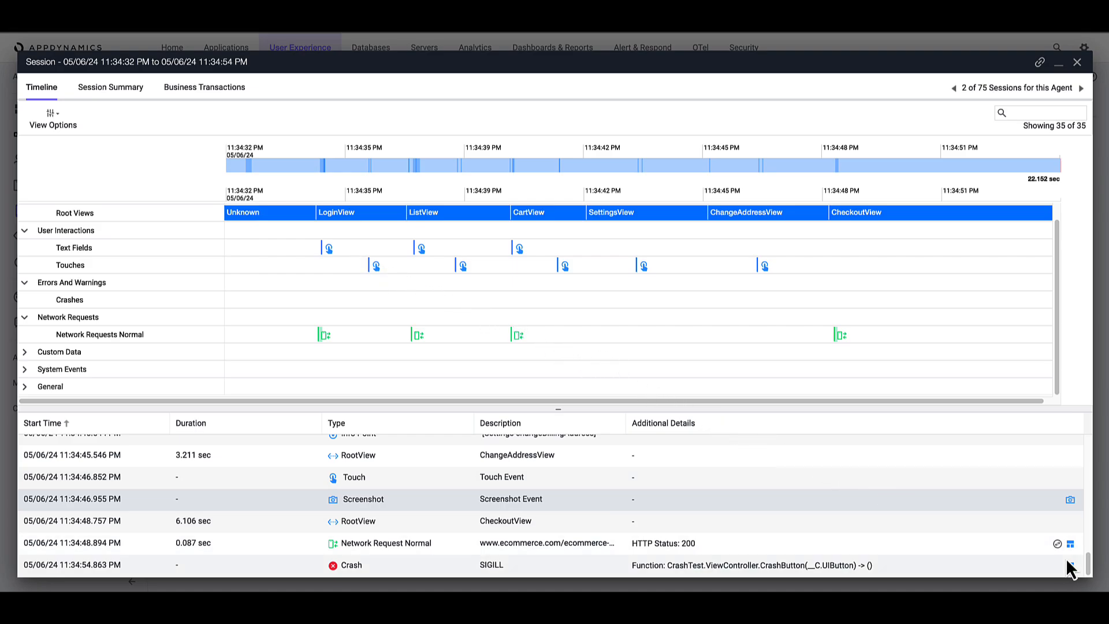
{"action": "left_click", "coordinate": [351, 565]}
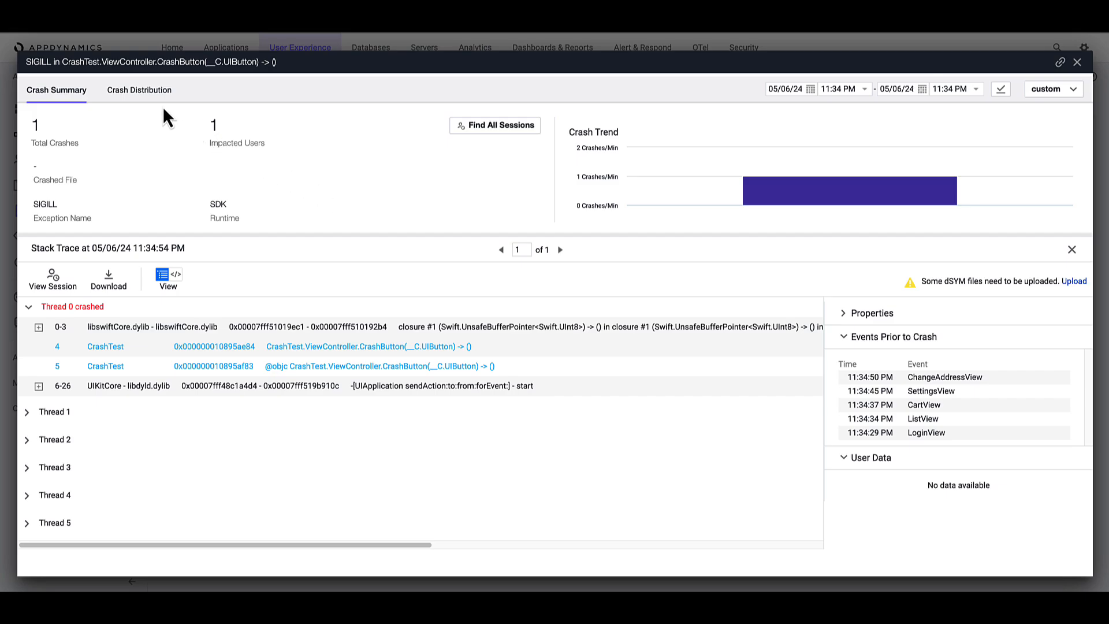
Review the crash's distribution, close the report, and show the app's Network Requests list
{"action": "left_click", "coordinate": [139, 90]}
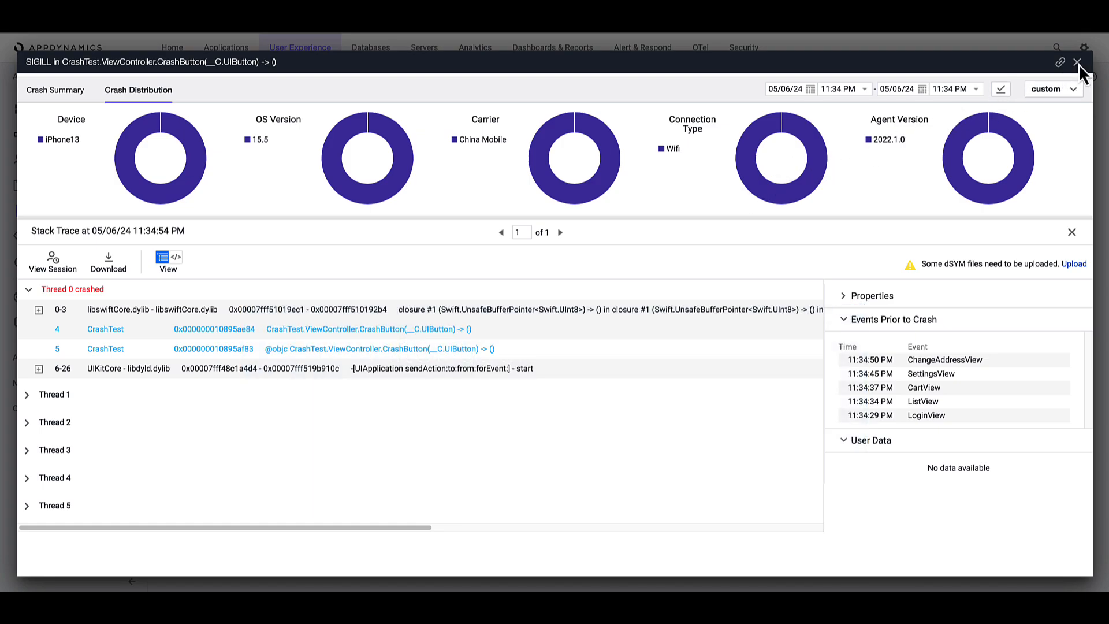
{"action": "left_click", "coordinate": [1078, 62]}
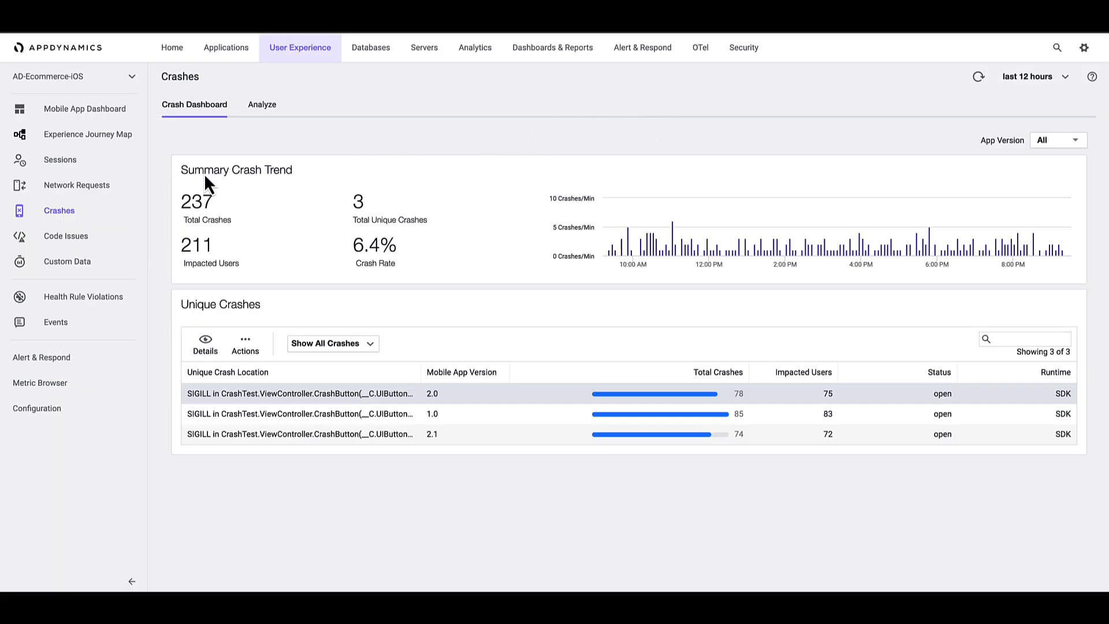
{"action": "left_click", "coordinate": [77, 185]}
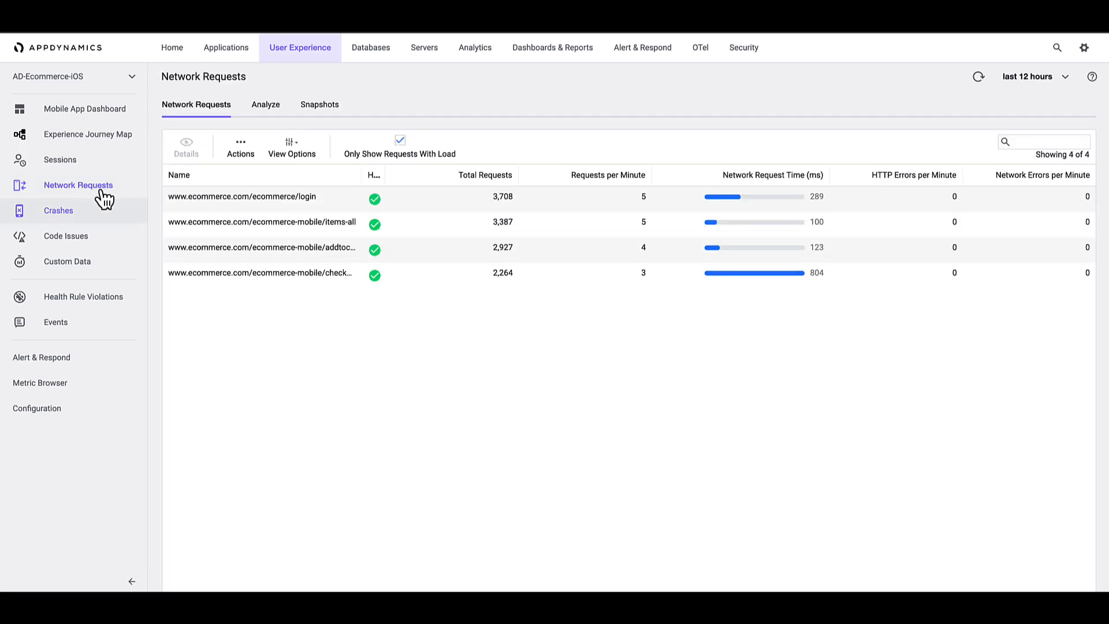